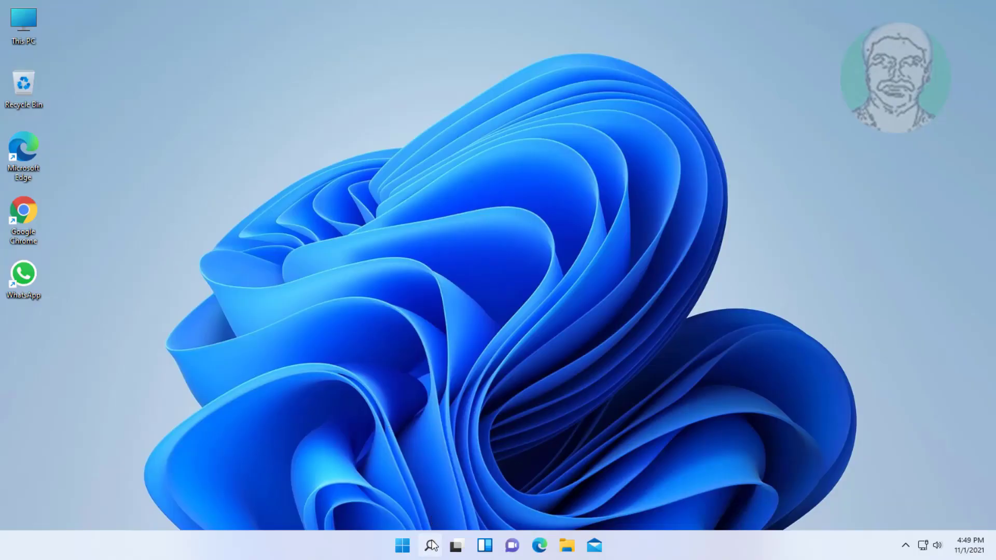
Step: Search Windows for 'powershell' and run Windows PowerShell as Administrator
click(430, 543)
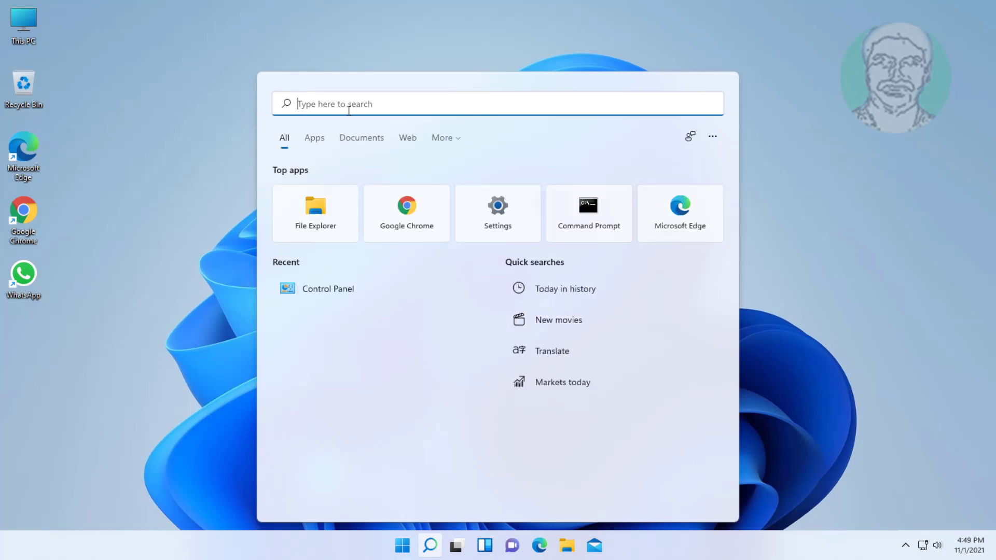
text(powersh)
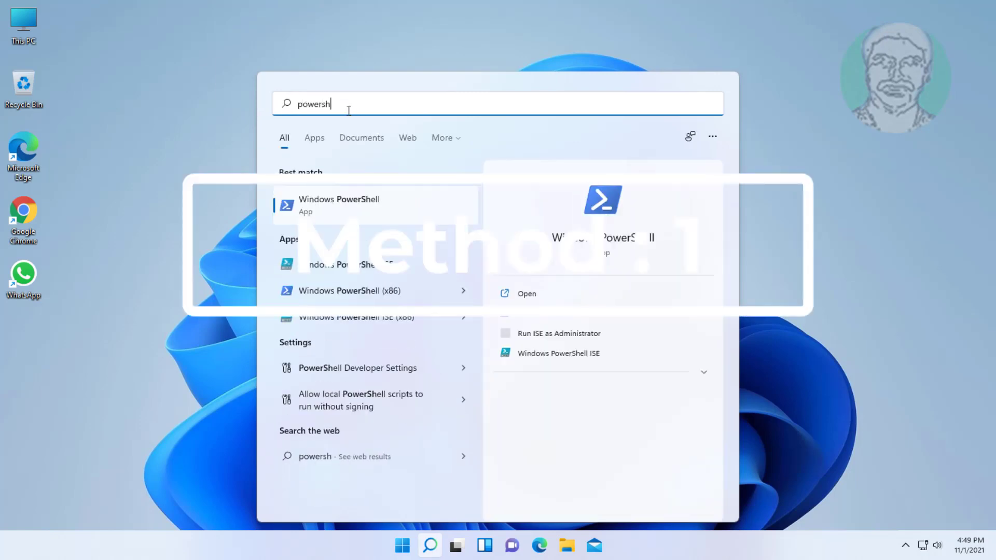
text(ell)
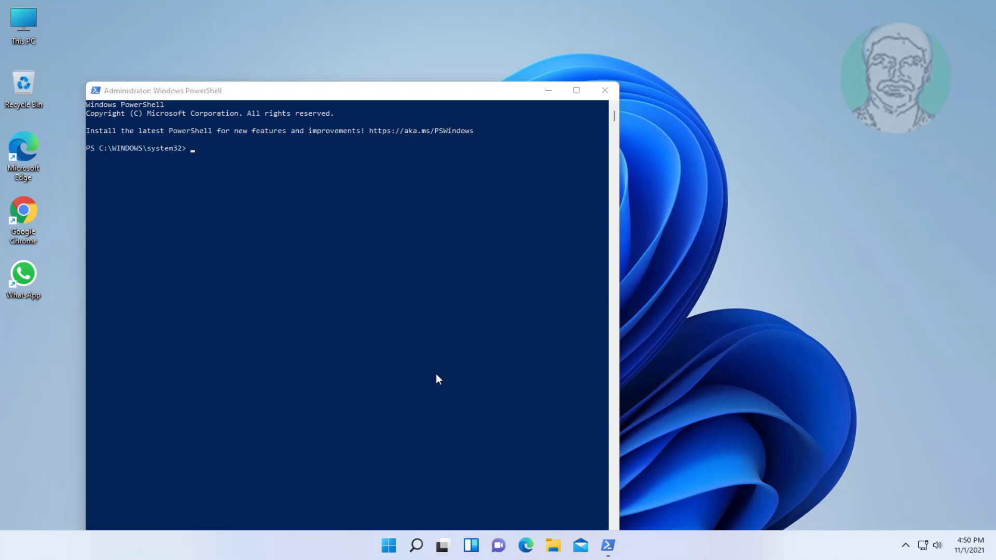
mouse_move(140, 167)
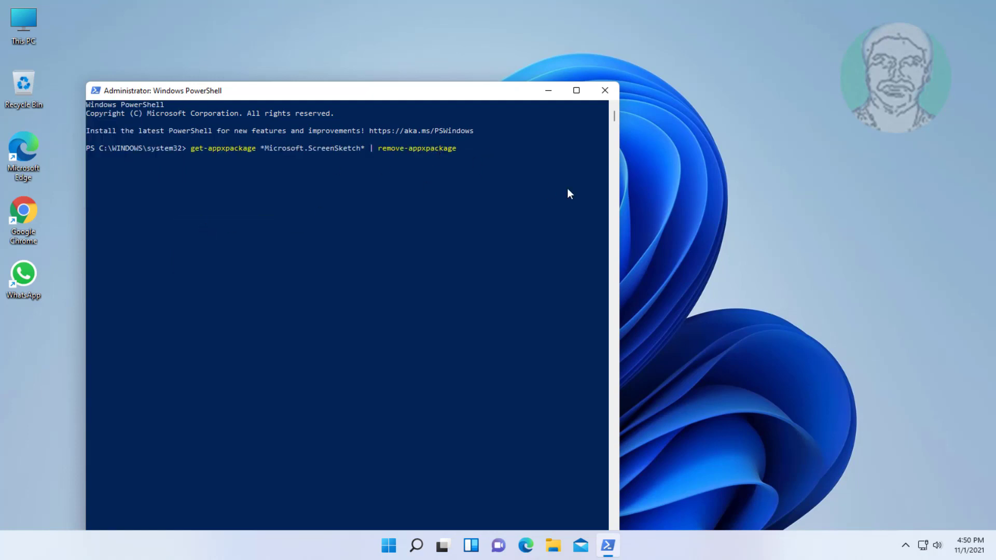
Step: Remove the Microsoft.ScreenSketch app package with remove-appxpackage, then exit PowerShell
key(Enter)
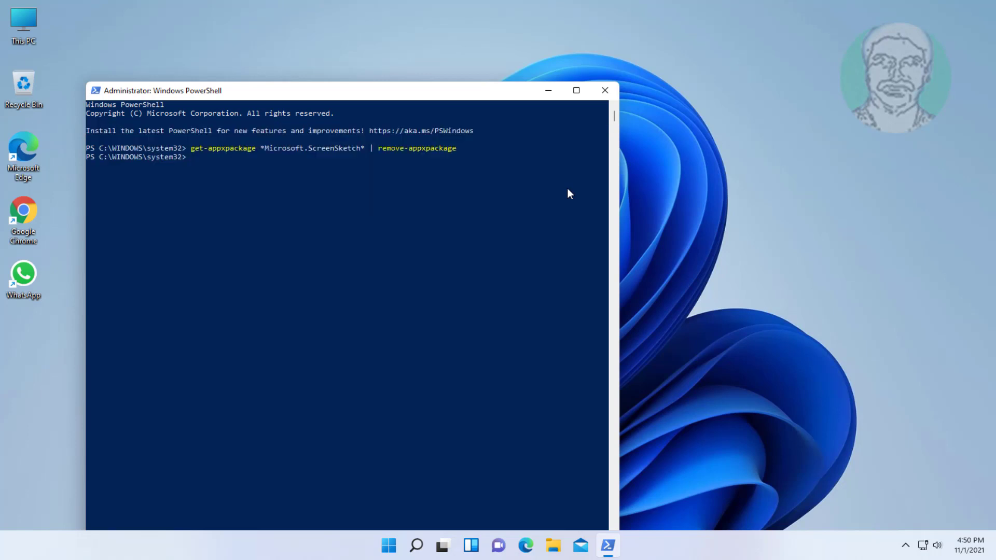
mouse_move(2, 152)
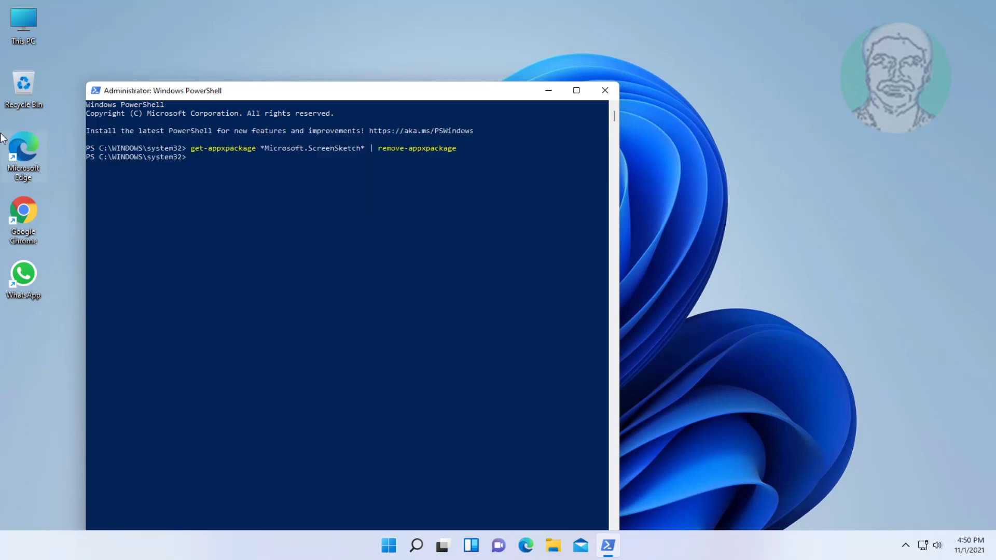
text(ex)
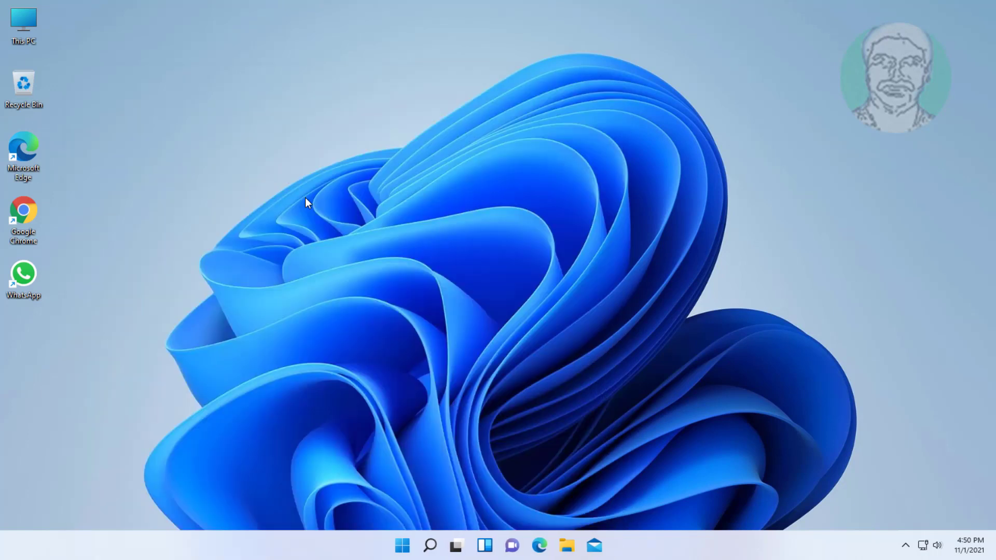
click(405, 558)
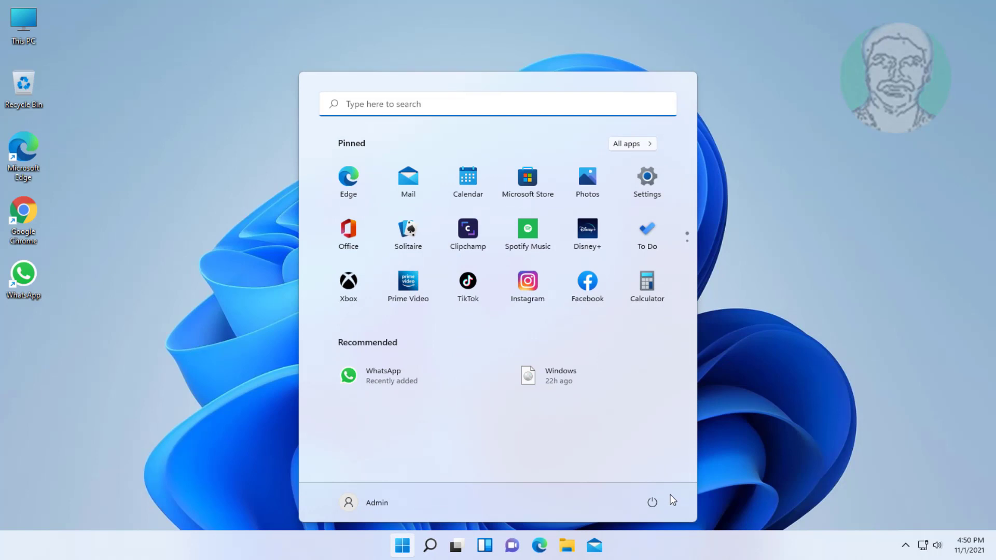
mouse_move(652, 501)
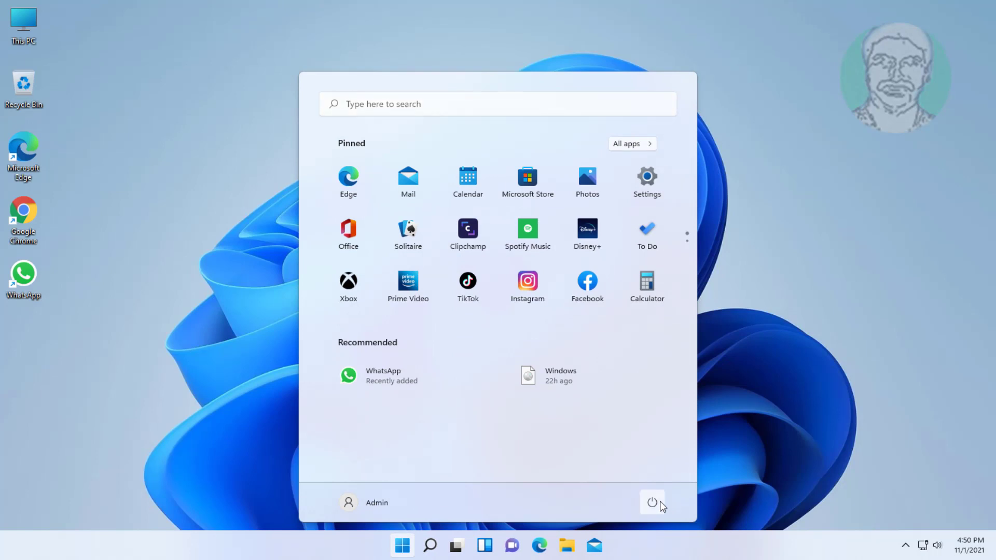
mouse_move(657, 507)
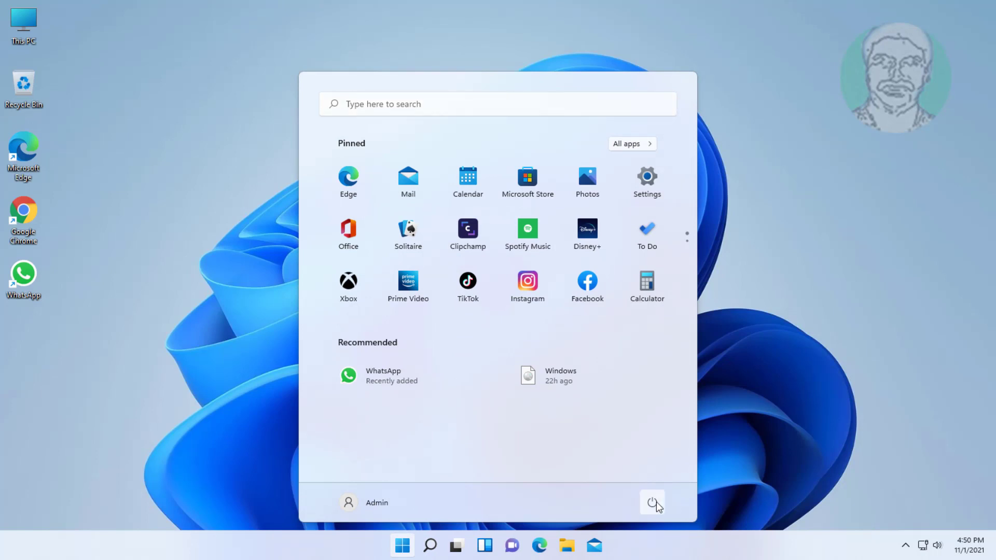
mouse_move(661, 481)
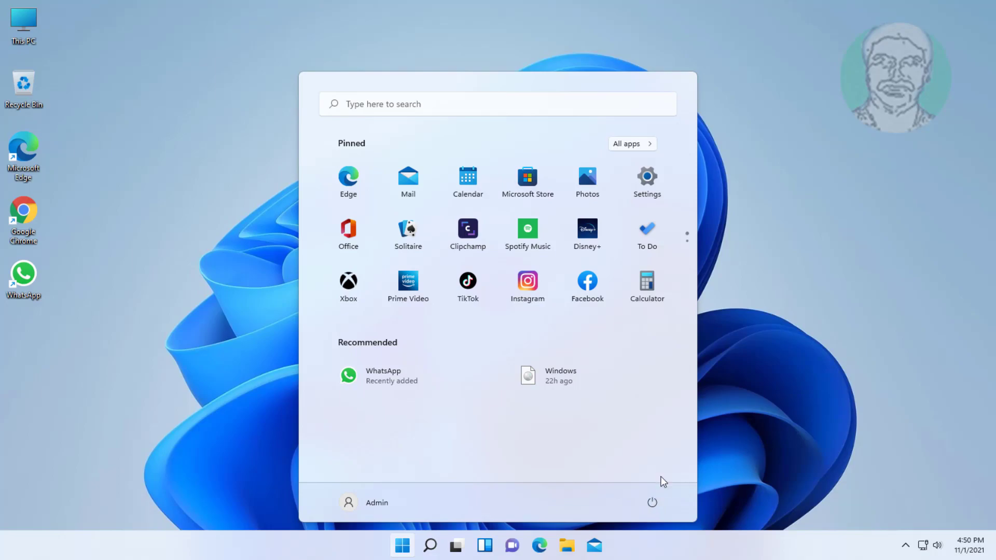
click(441, 496)
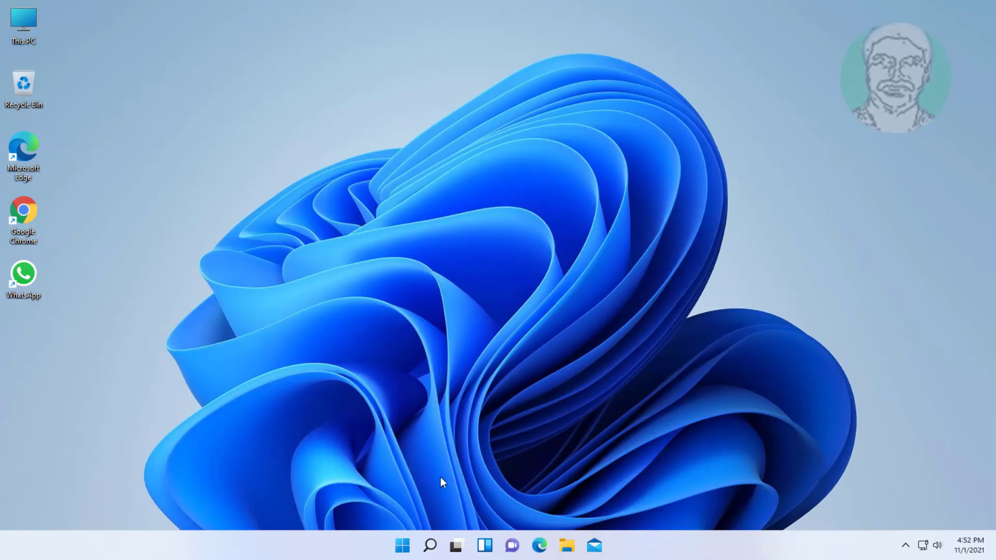
click(403, 545)
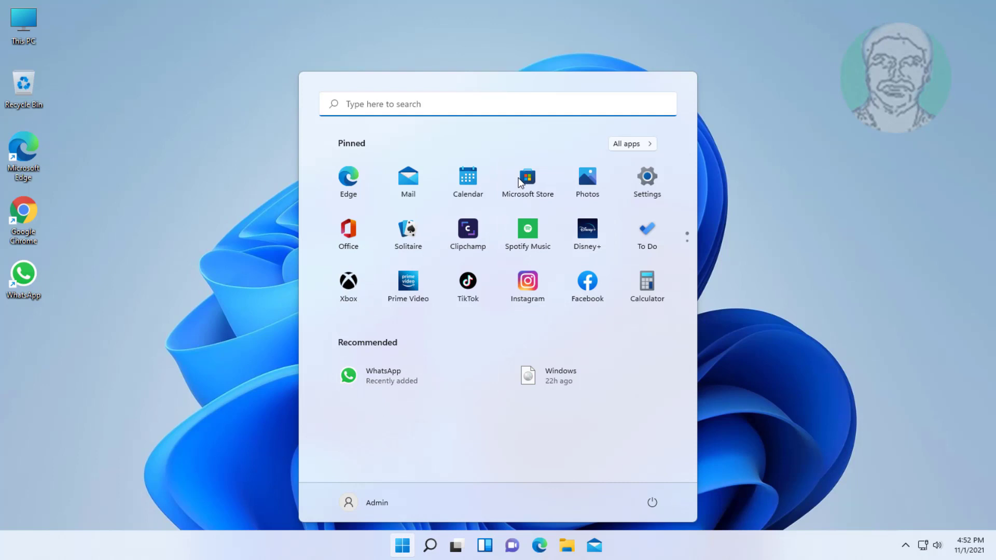
Step: Launch Microsoft Store from its pinned Start menu tile
click(527, 177)
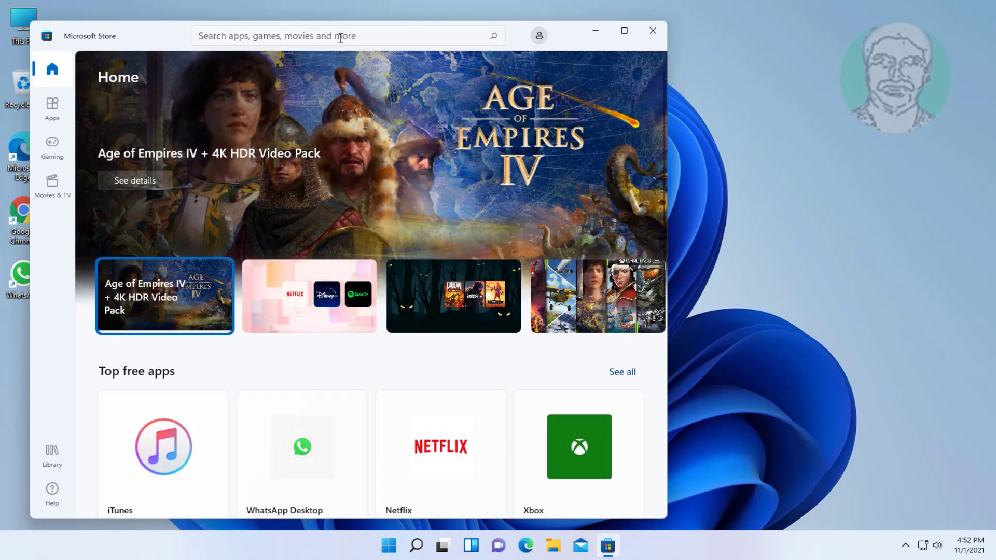
Step: Search the Store for 'snip & sketch' and open the Snip & Sketch page
click(326, 36)
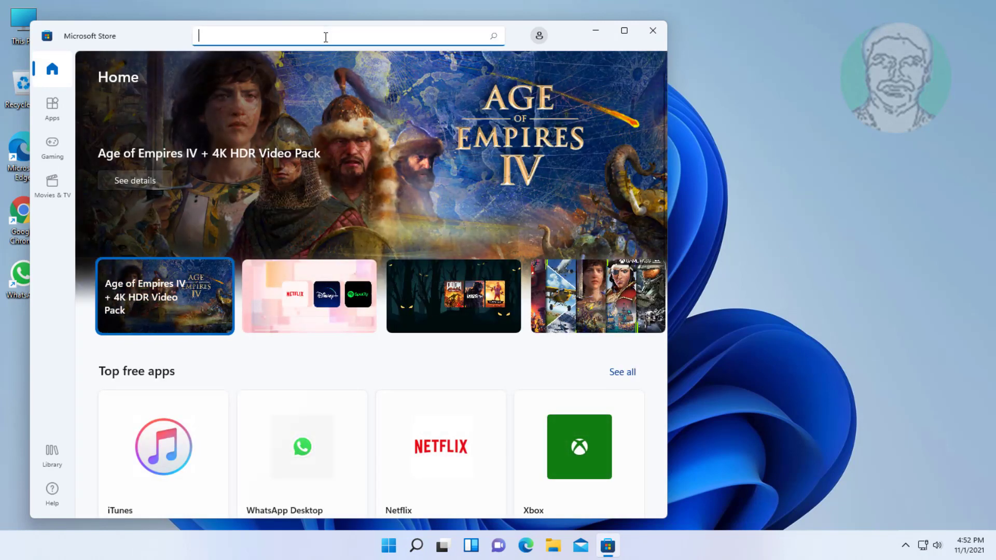
text(snip &)
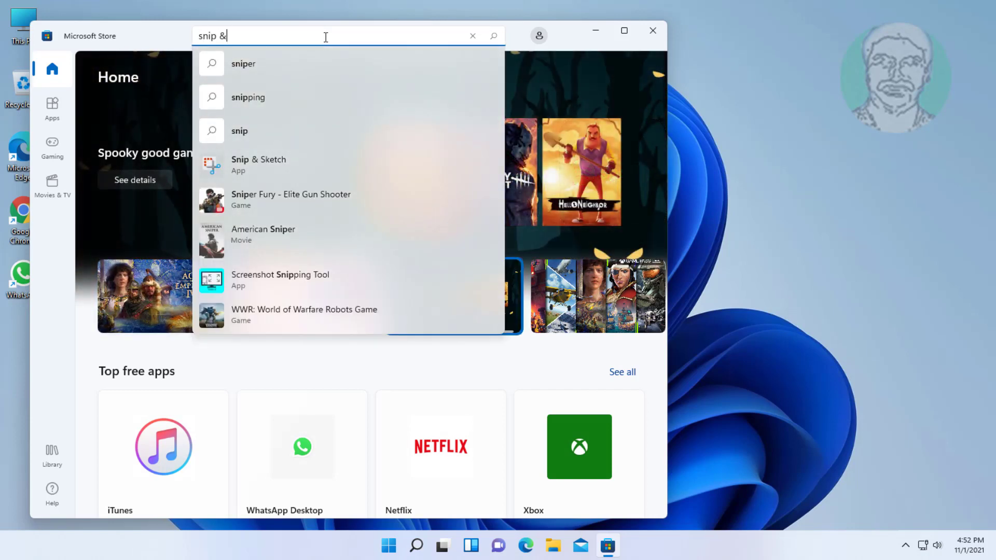
text(ske)
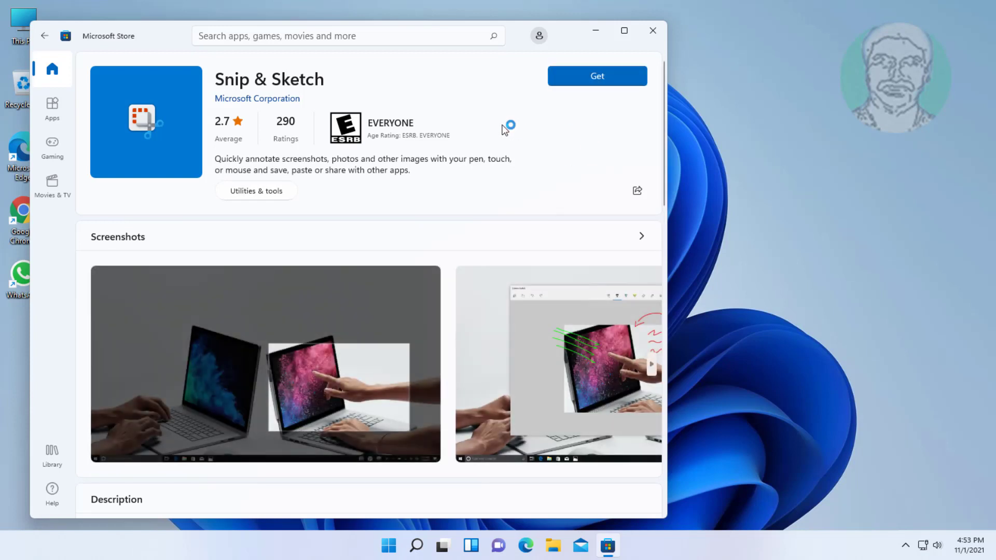
Step: Get Snip & Sketch, then open the newly installed Snipping Tool
click(597, 75)
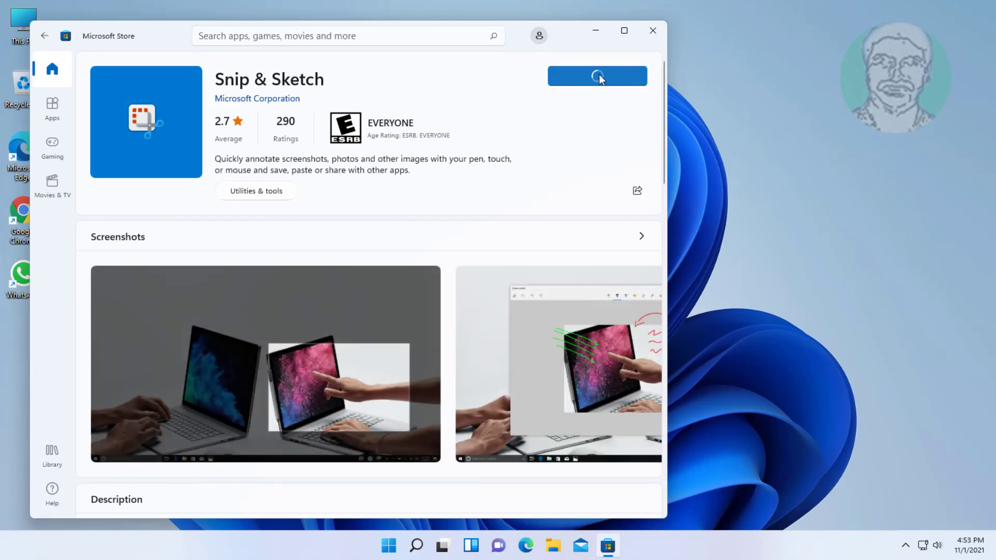
mouse_move(607, 132)
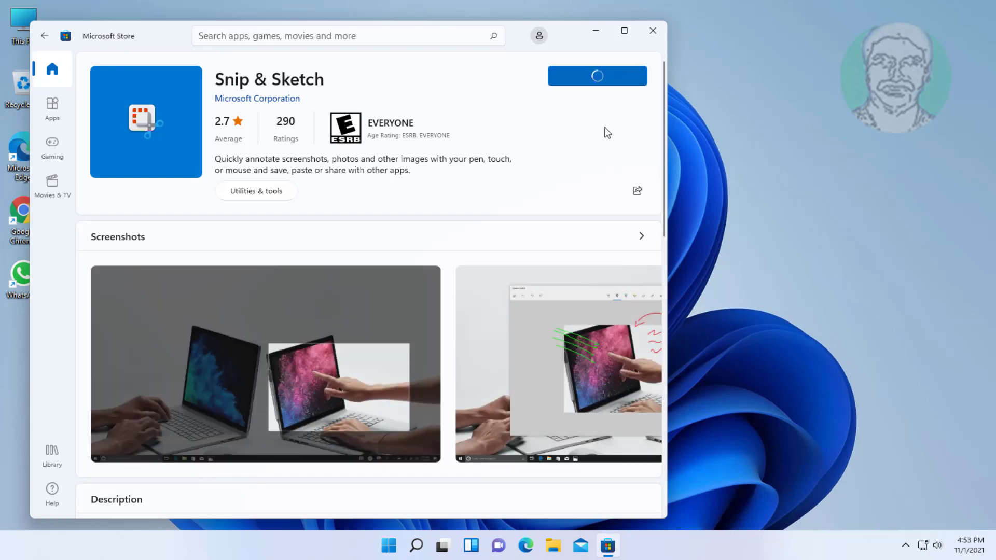
click(597, 76)
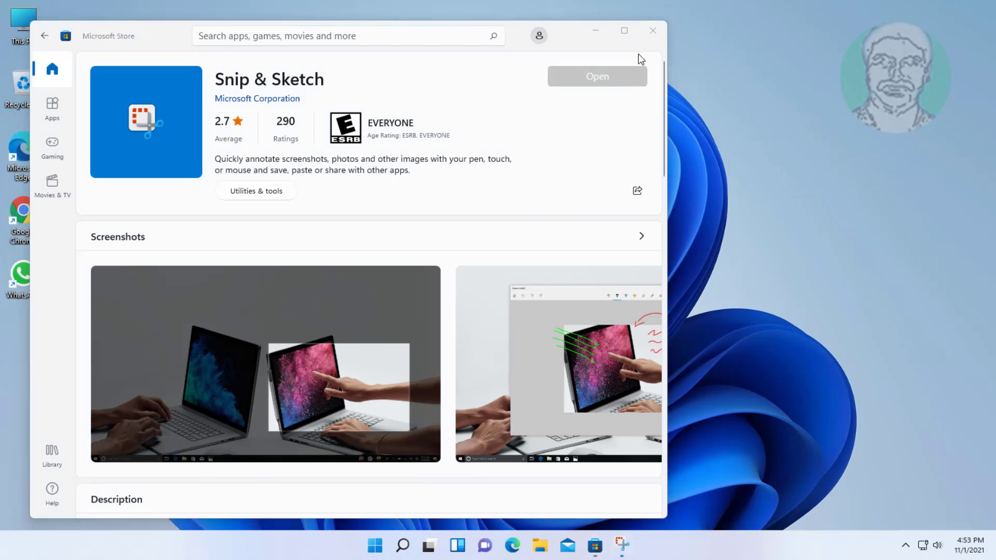
click(618, 544)
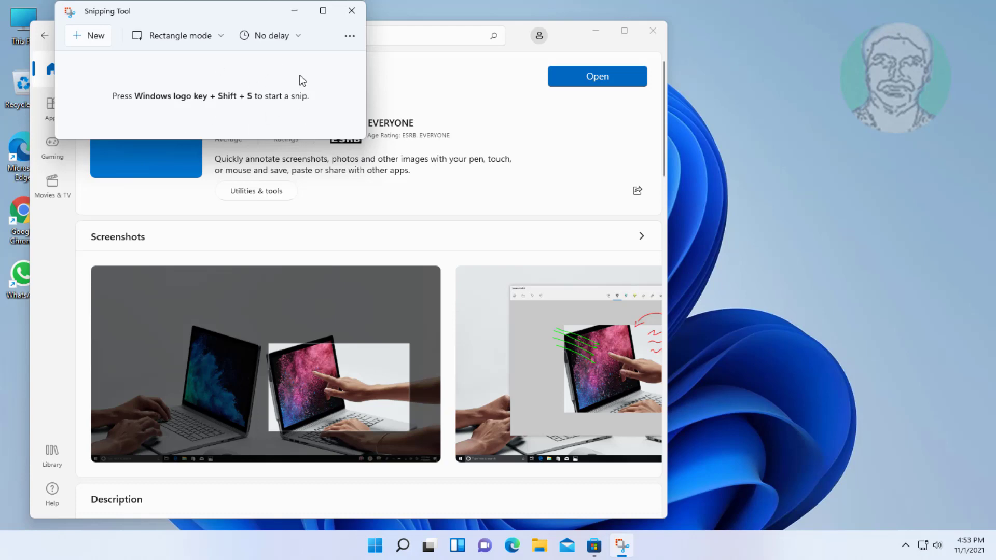
Step: Close the Snipping Tool and Microsoft Store windows
click(350, 11)
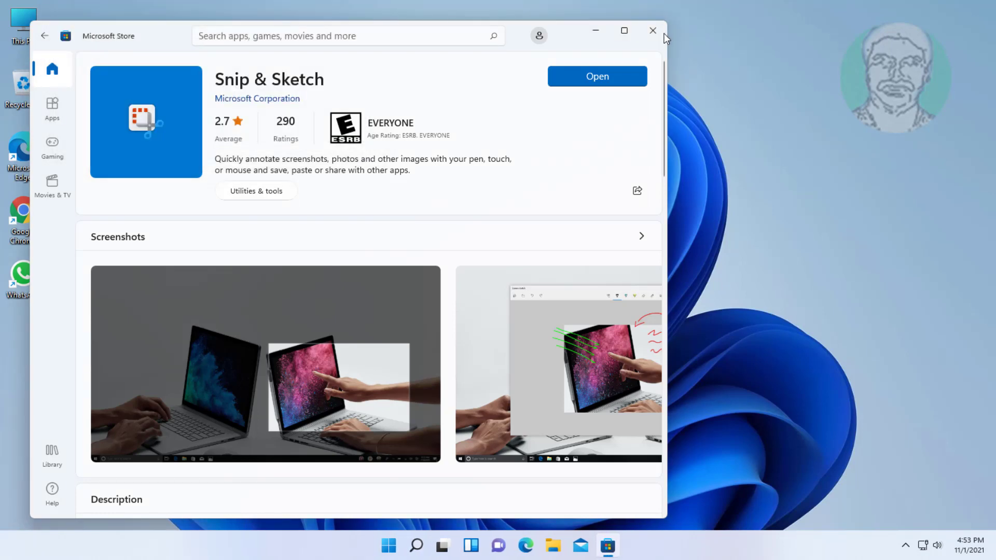
click(653, 30)
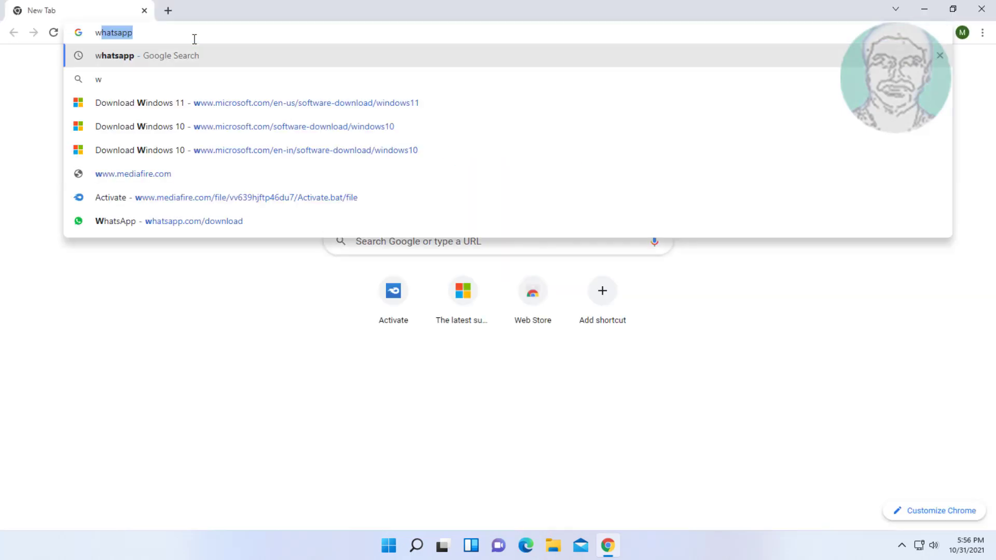
Step: Search for the Windows 11 download page and download the installation media creation tool
text(windows 11 downloa)
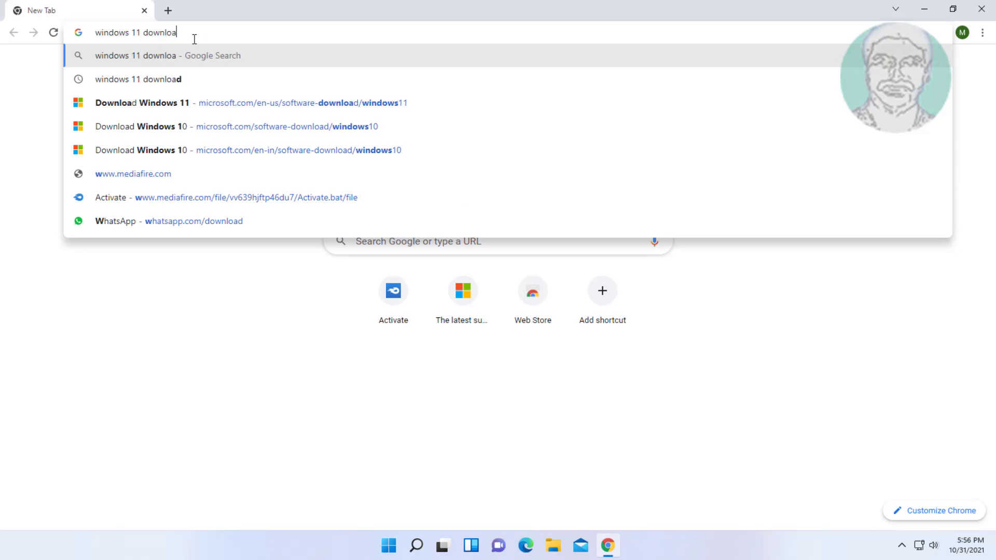
key(Enter)
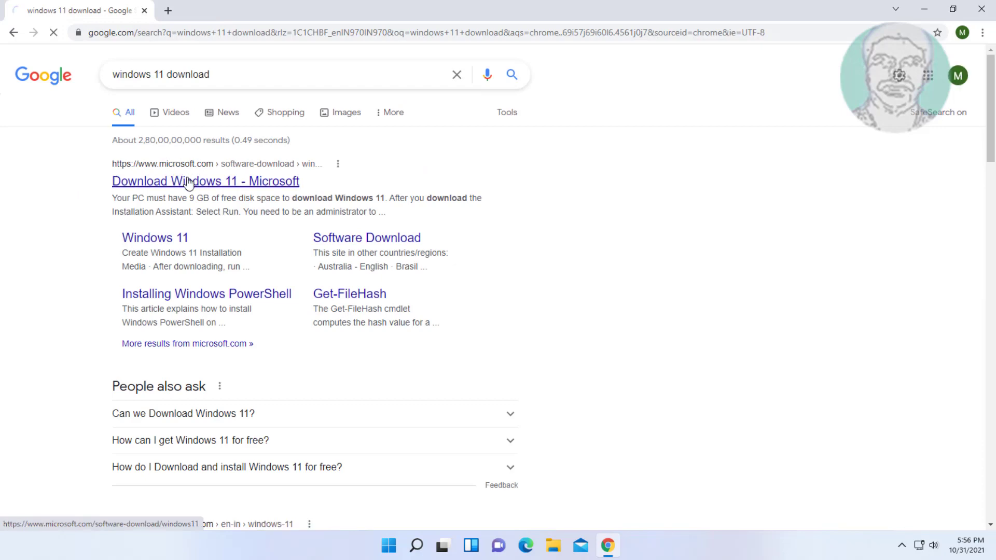
click(188, 181)
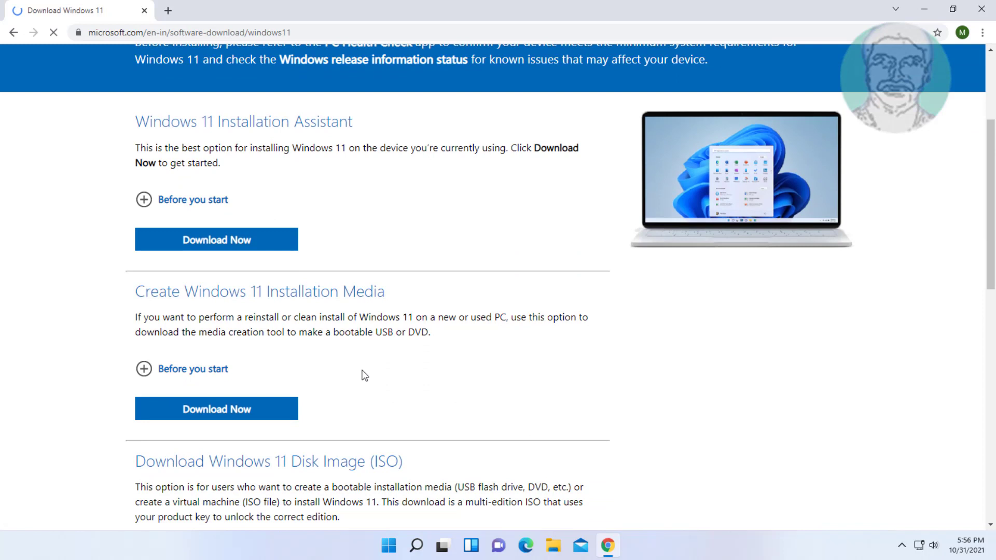
click(225, 412)
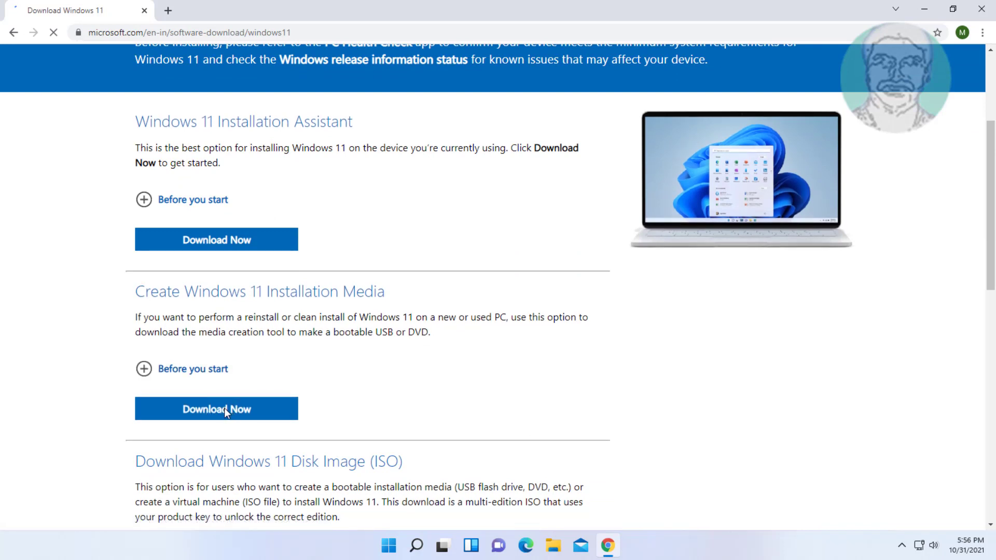
click(216, 408)
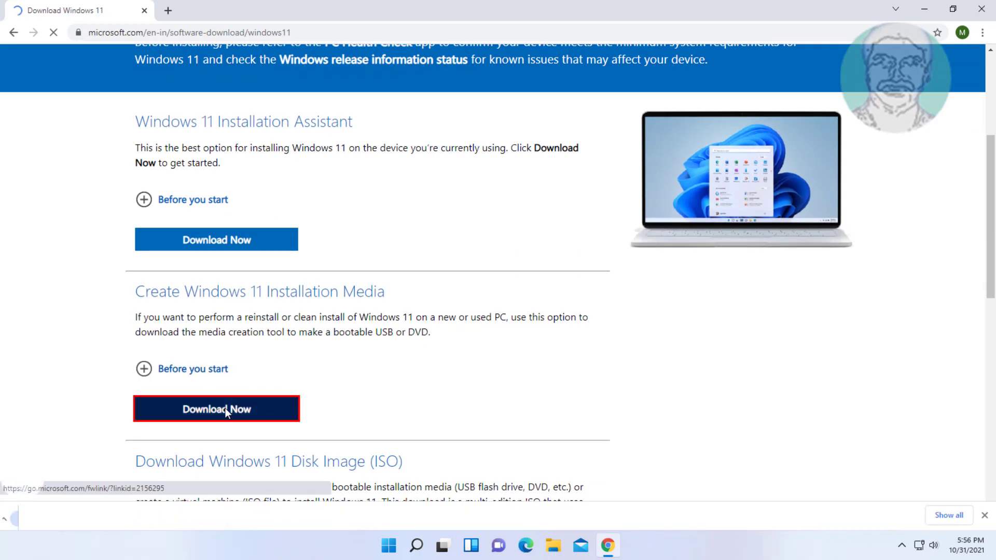
click(216, 408)
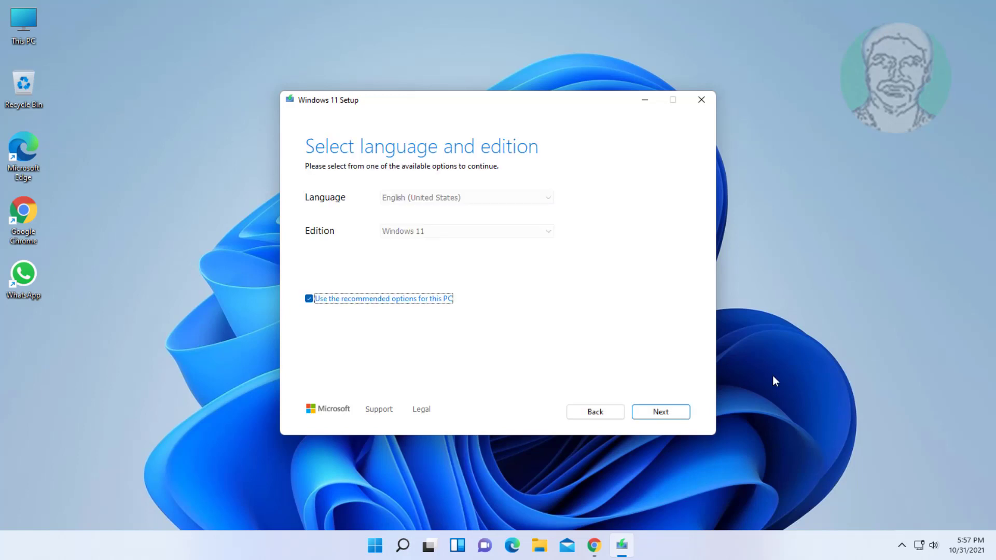
Step: Keep the recommended language and edition, choose ISO file, and start the download
click(660, 412)
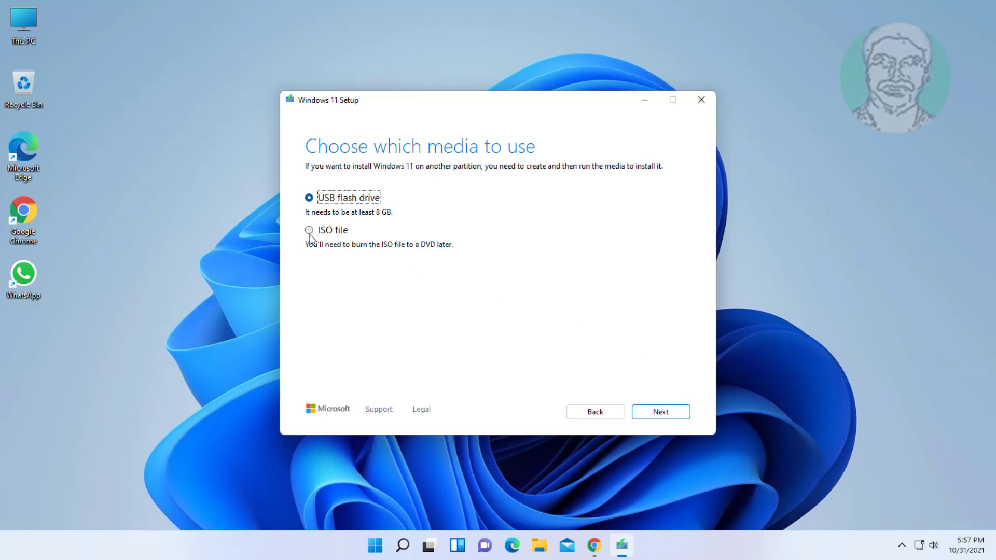
click(308, 231)
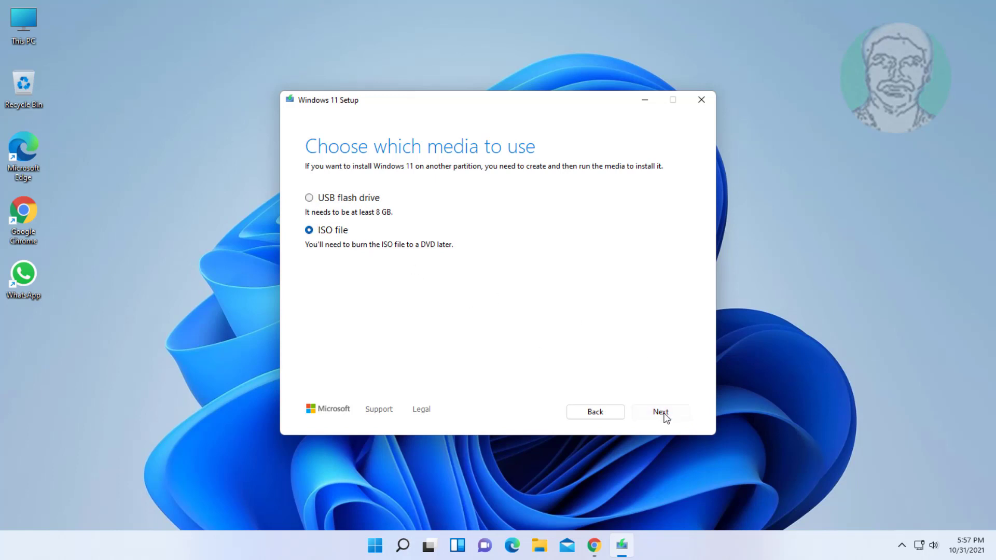
click(660, 412)
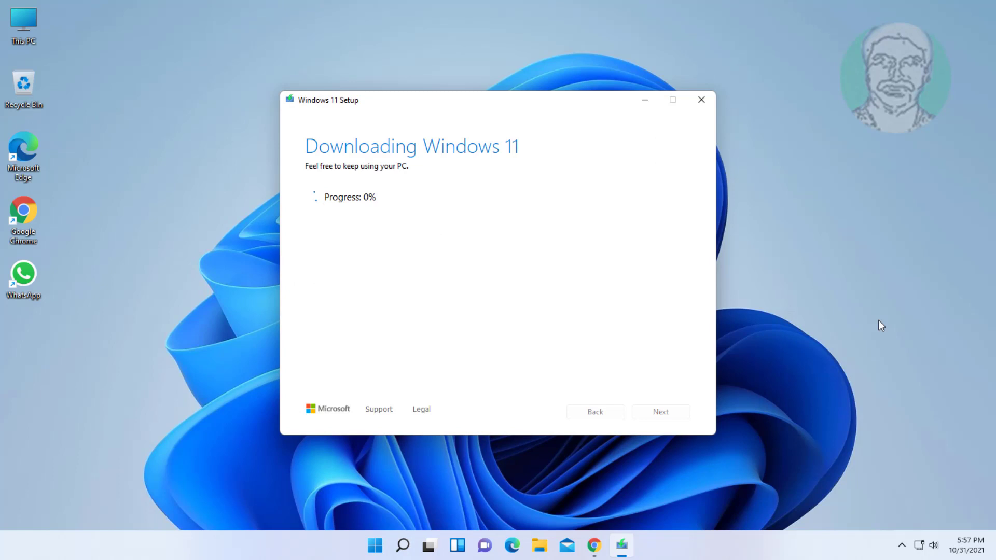
mouse_move(849, 204)
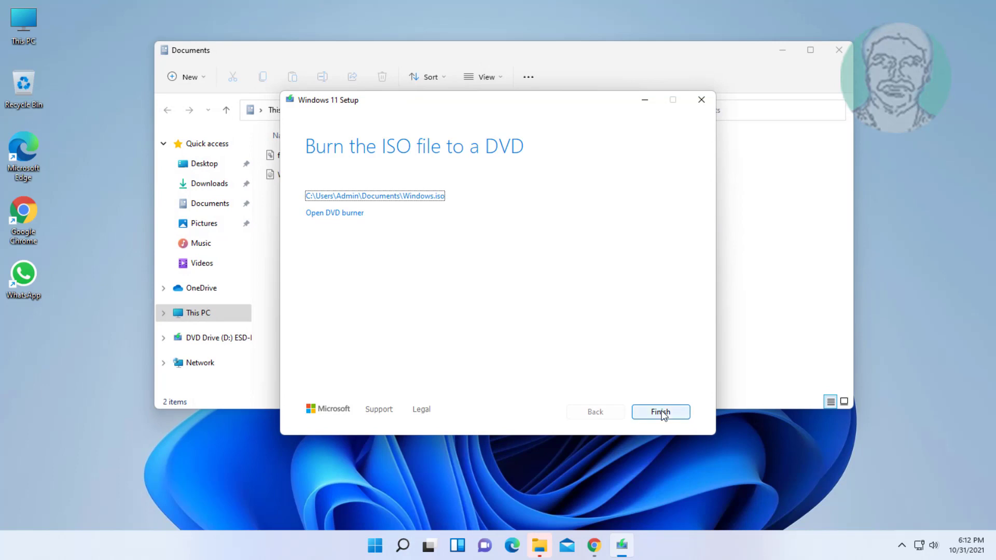
Step: Finish the media tool and mount the Windows ISO in Documents as drive E:
click(661, 412)
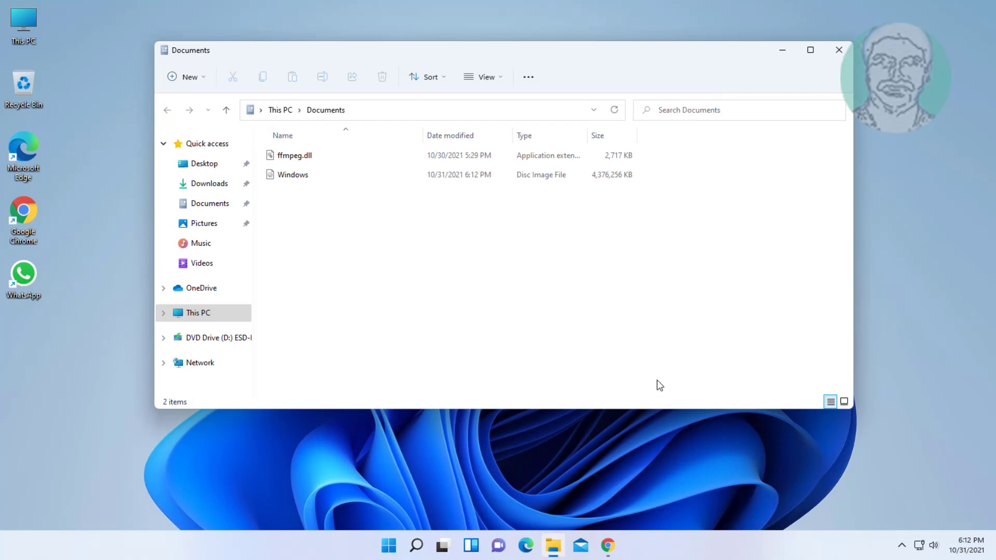
mouse_move(293, 191)
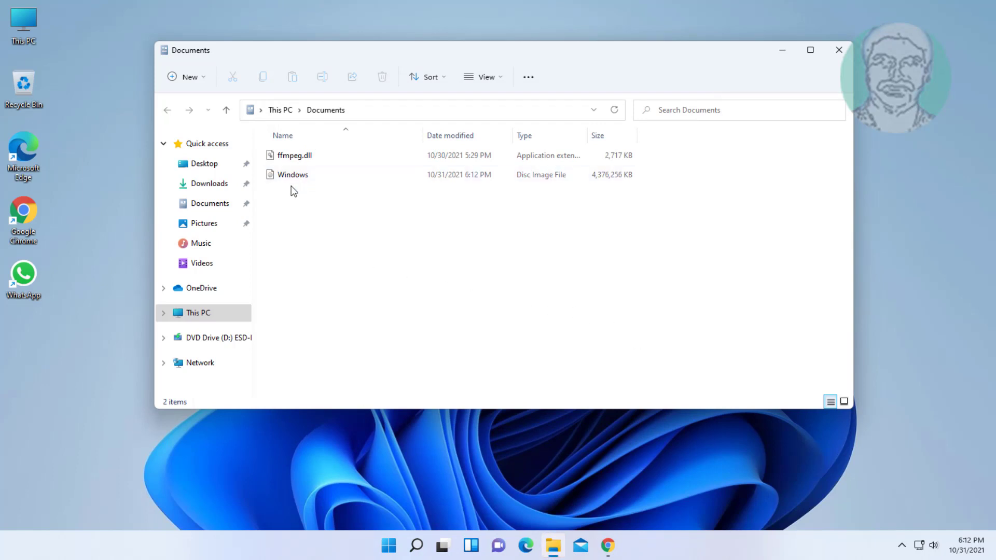
click(293, 174)
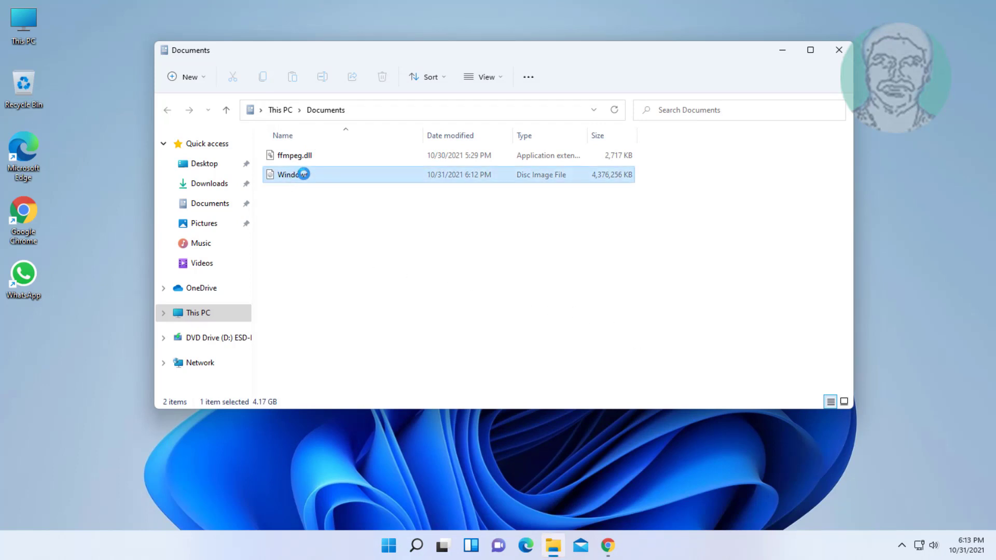
click(297, 174)
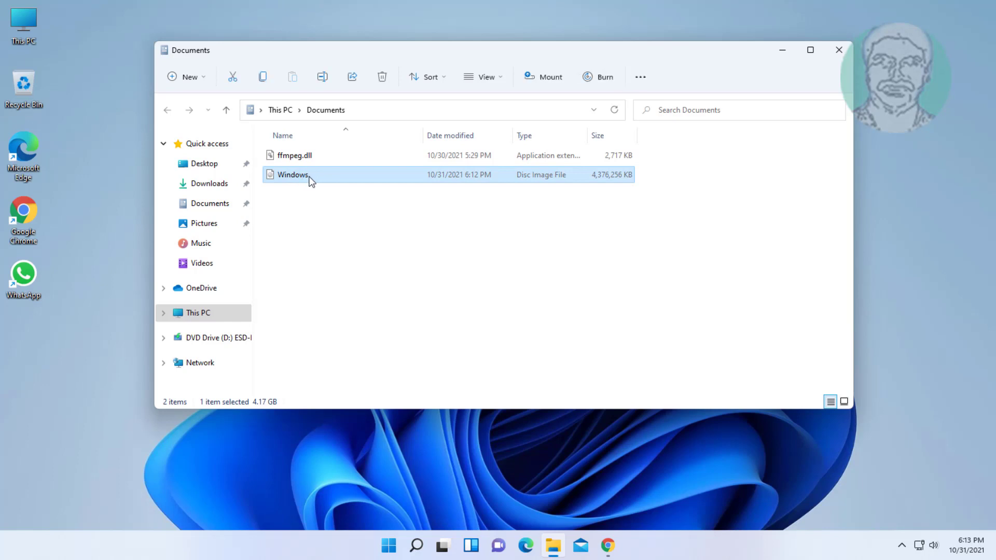
right_click(310, 178)
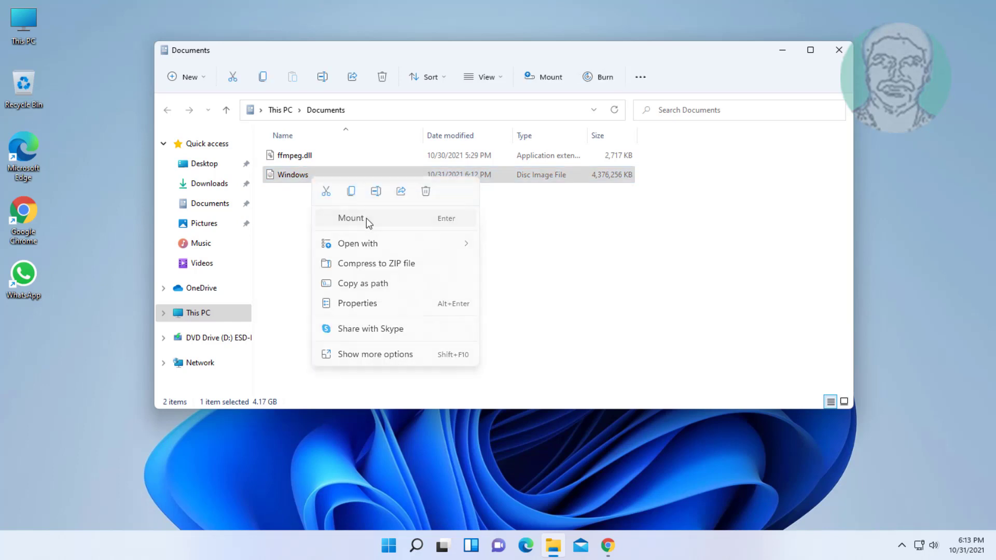
click(350, 218)
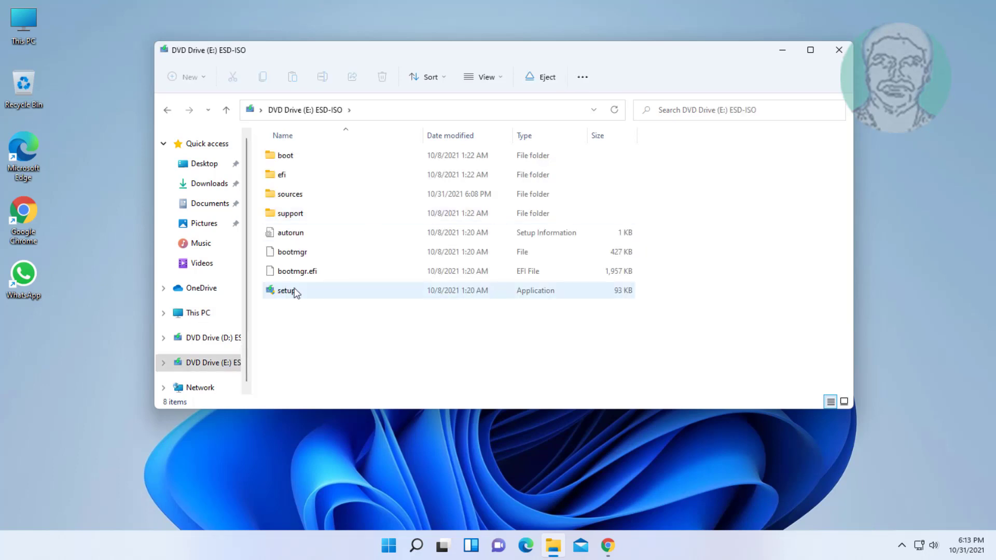
Step: Run setup, skip feedback, accept the license, keep files and apps, and install
double_click(284, 291)
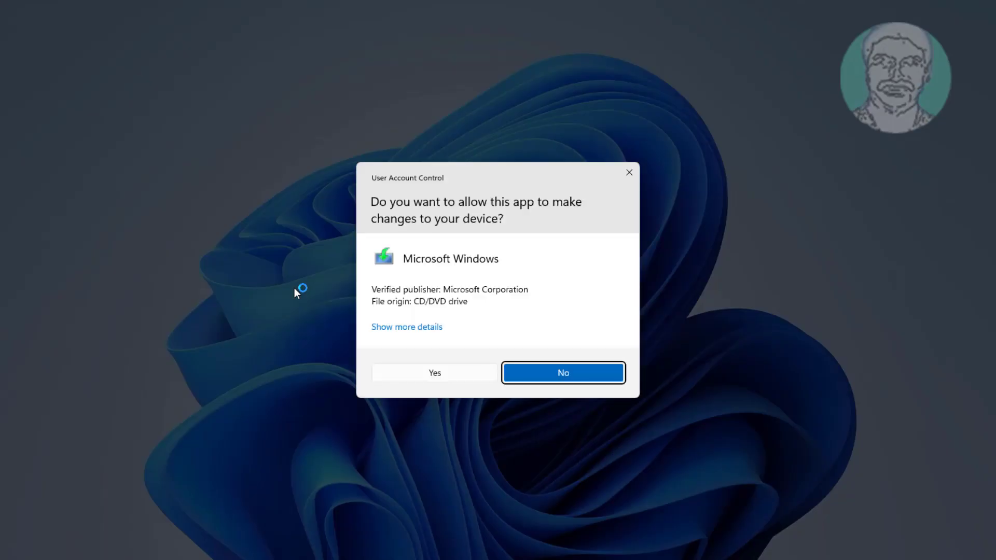
mouse_move(399, 369)
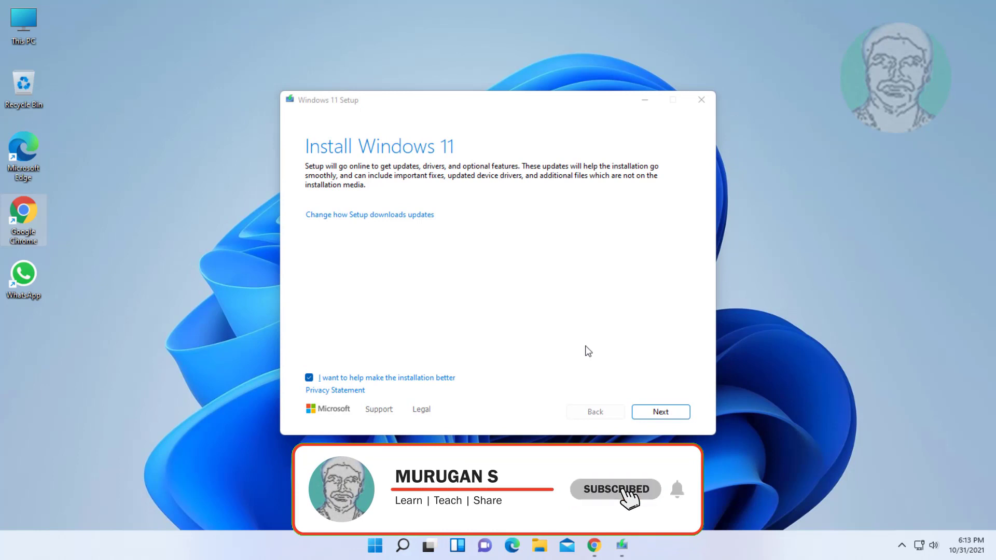
mouse_move(683, 497)
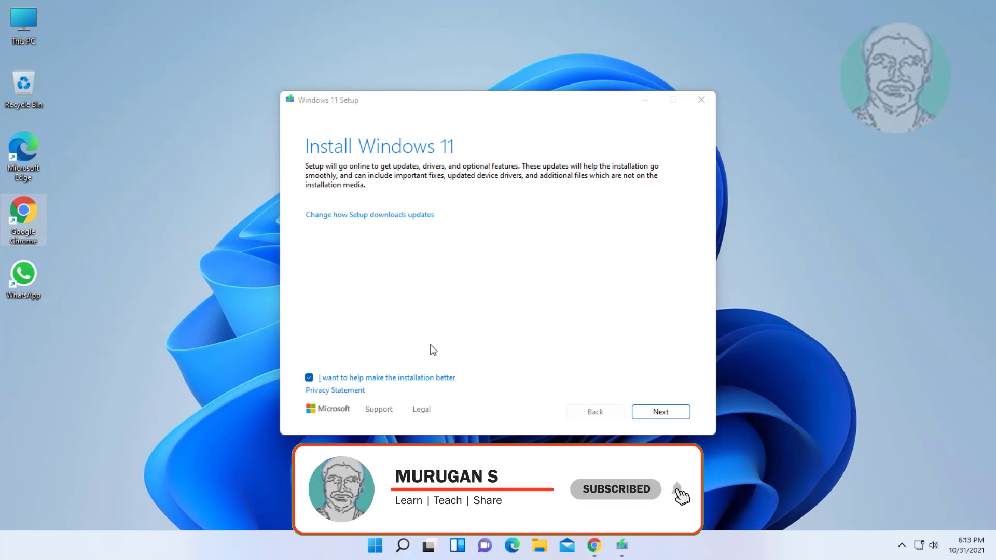
click(308, 378)
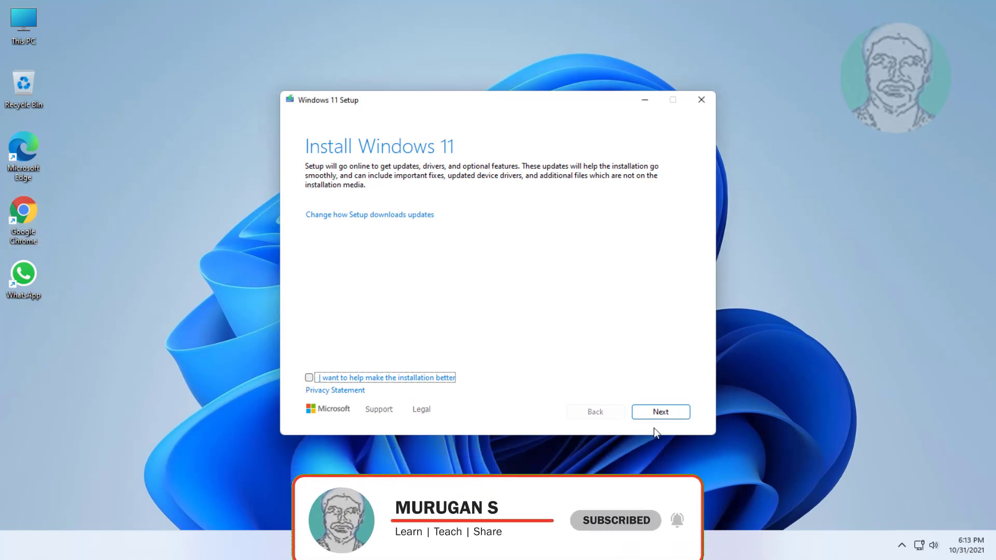
click(661, 412)
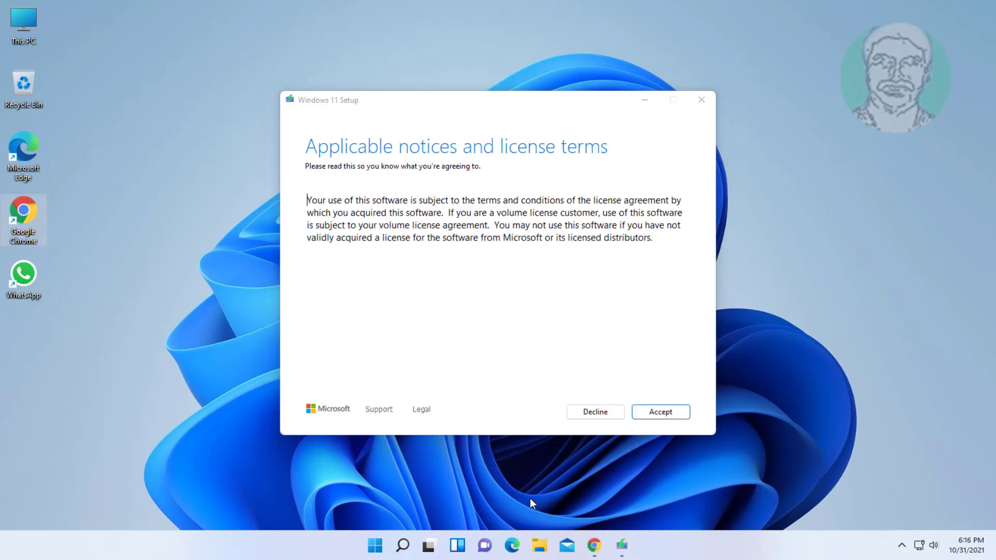
click(661, 412)
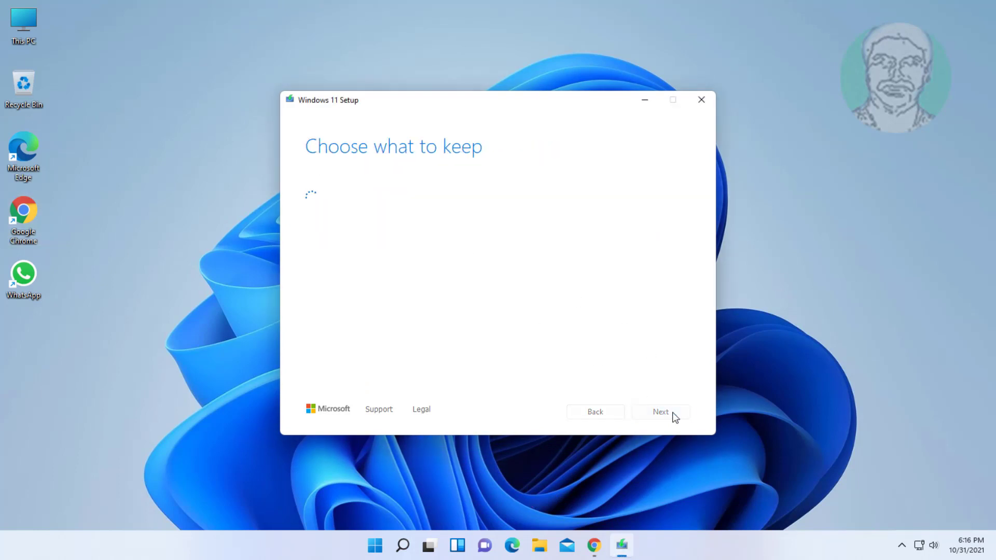
click(661, 411)
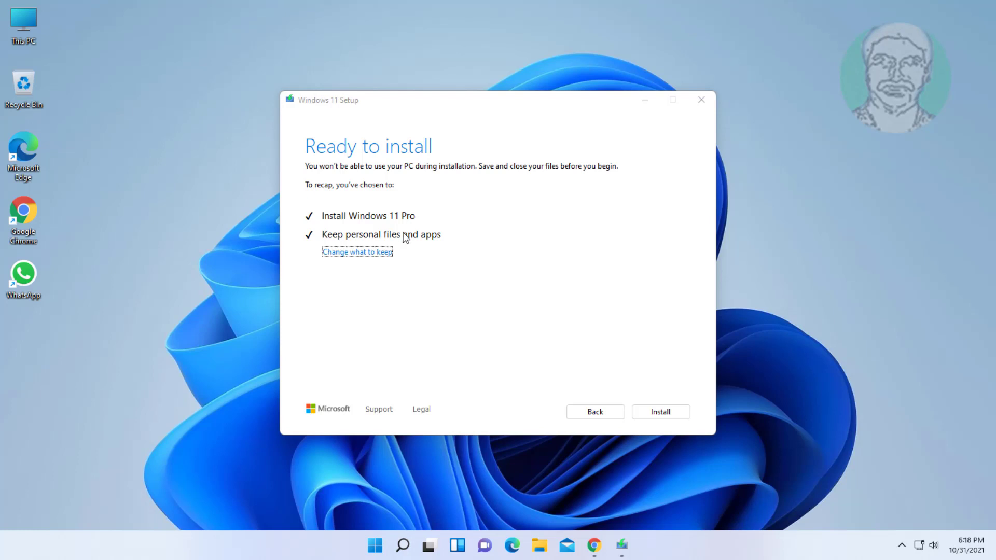
click(661, 412)
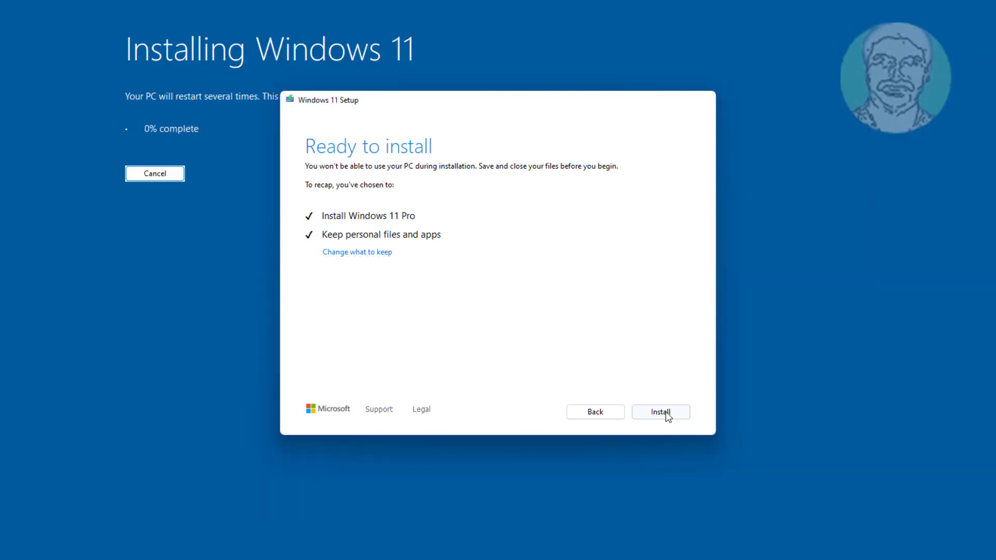
click(660, 412)
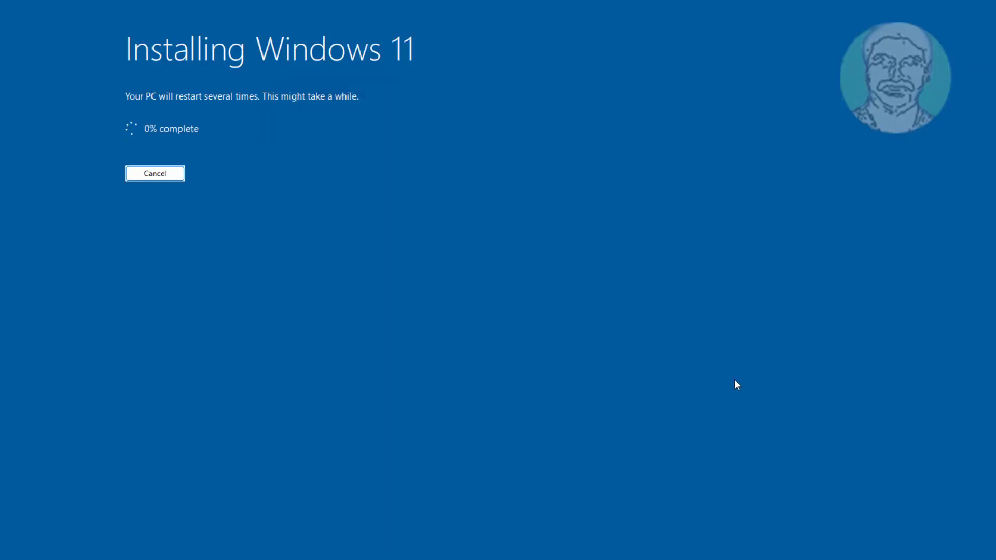